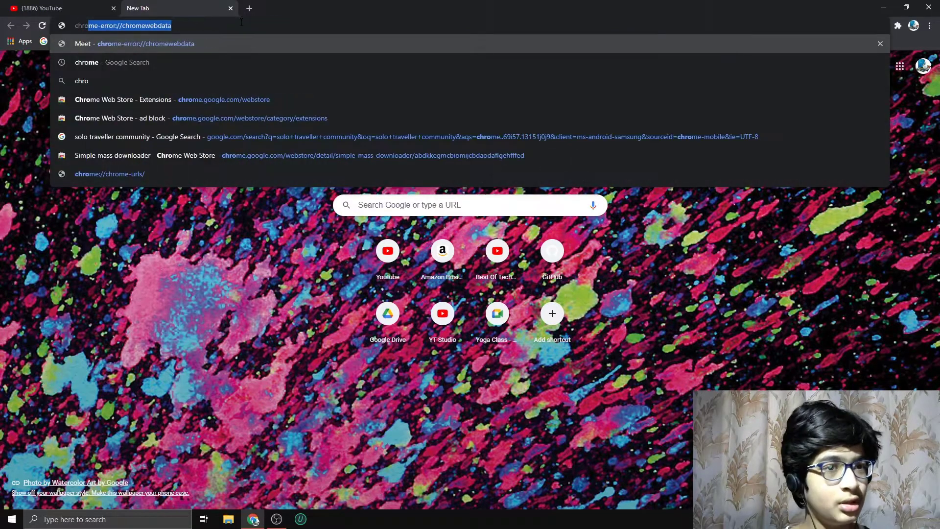
# Search the Chrome Web Store for 'mass dow' and add Simple mass downloader to Chrome
pyautogui.write('chrome.google.com/webstore/category/extensions')
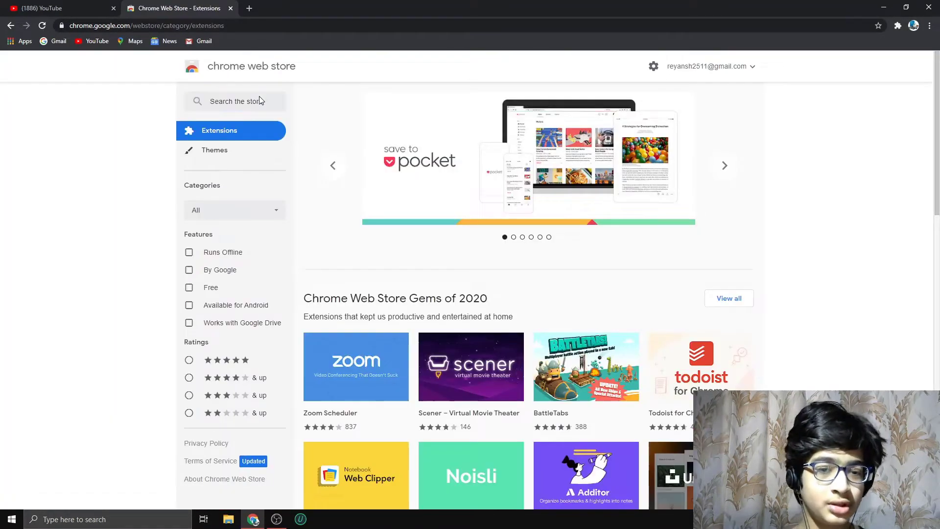
pyautogui.write('mass downloader')
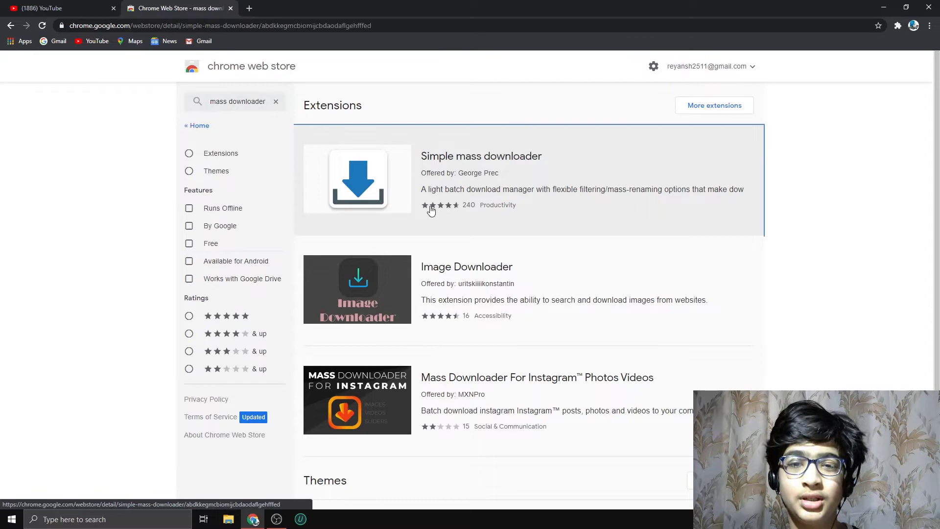
pyautogui.click(482, 156)
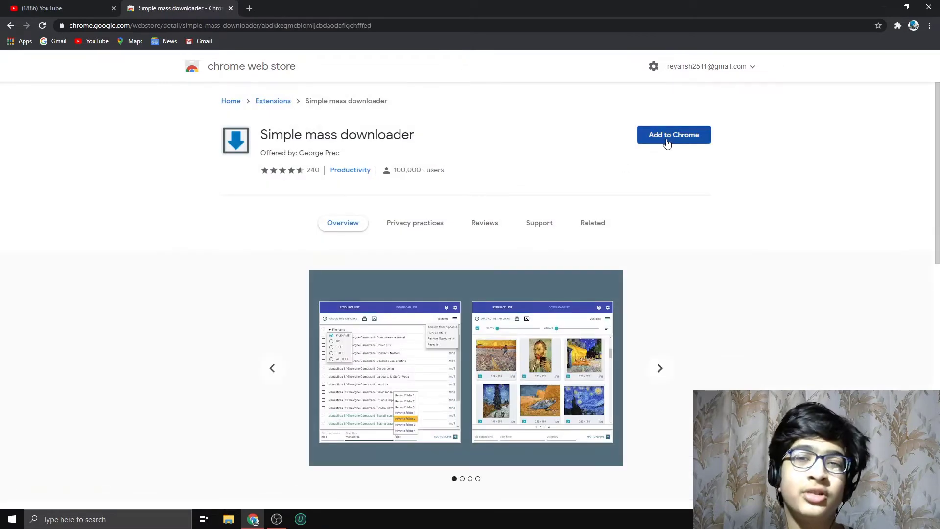
pyautogui.click(673, 134)
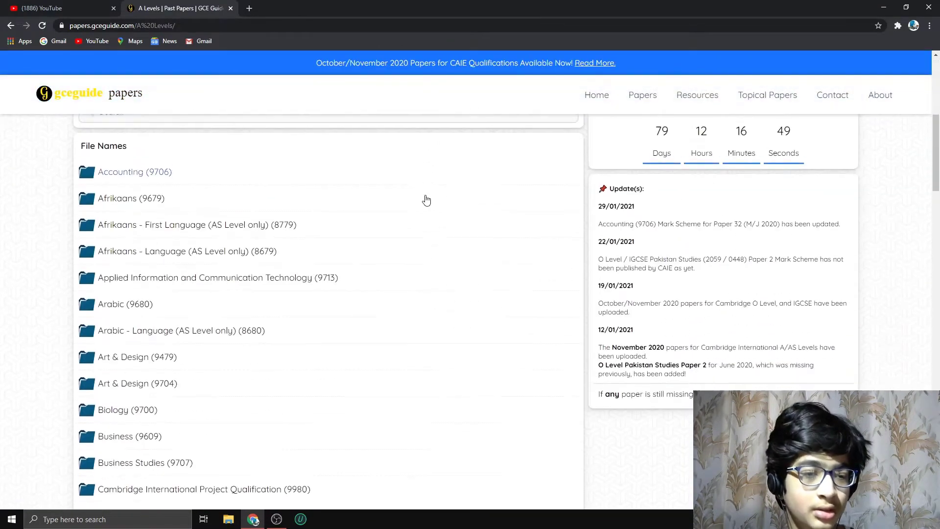
# Find Mathematics (9709) via 'ma' search, enter its 2019 folder and launch the mass downloader
pyautogui.write('math')
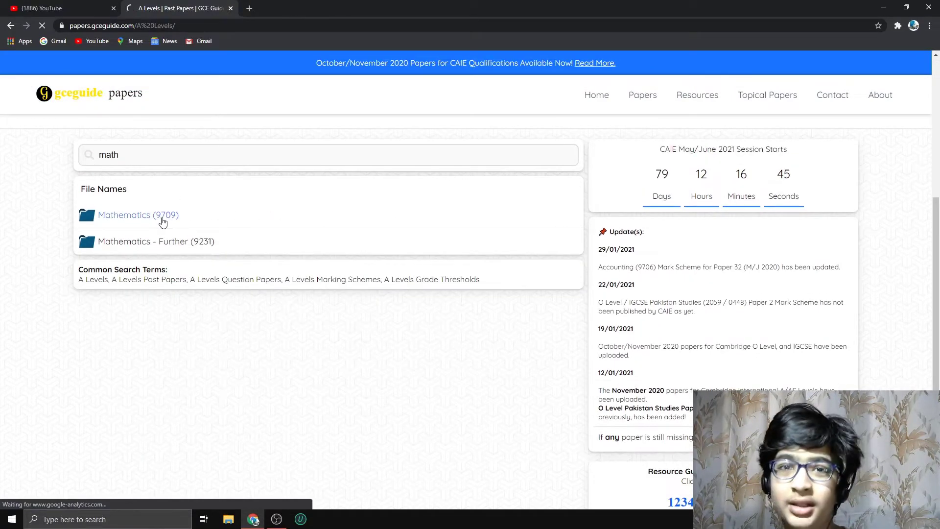
pyautogui.click(139, 214)
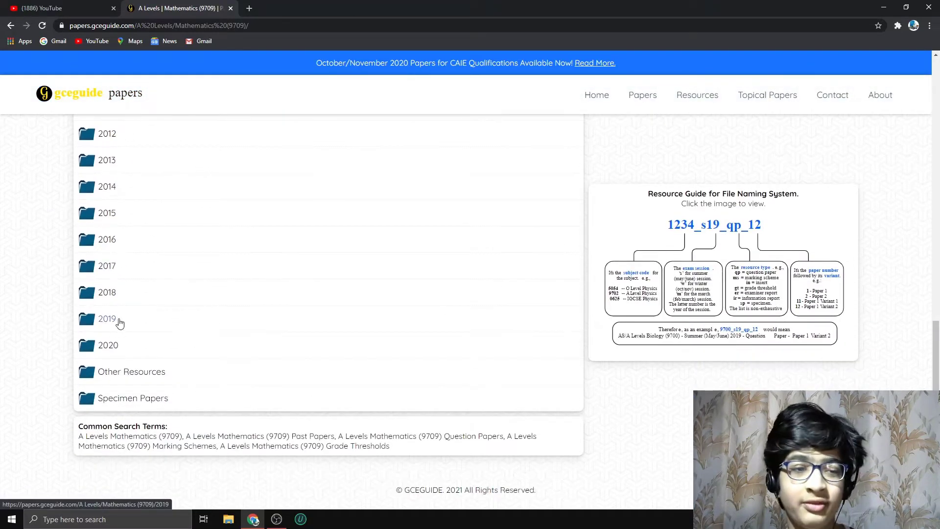
pyautogui.click(107, 319)
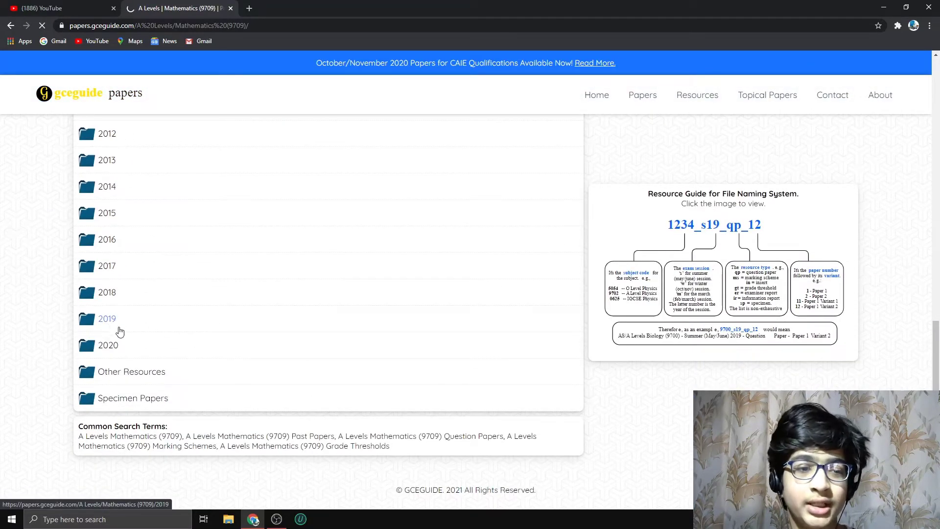
pyautogui.click(107, 319)
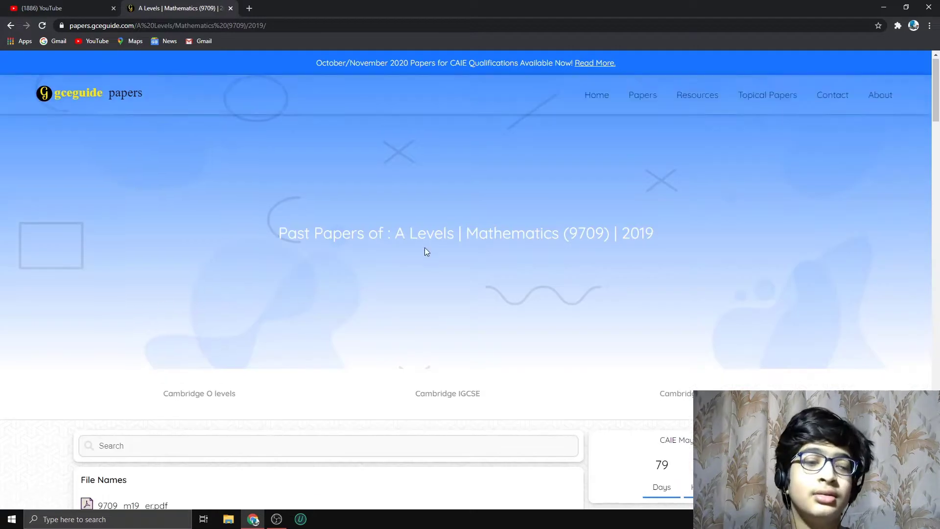
pyautogui.click(896, 27)
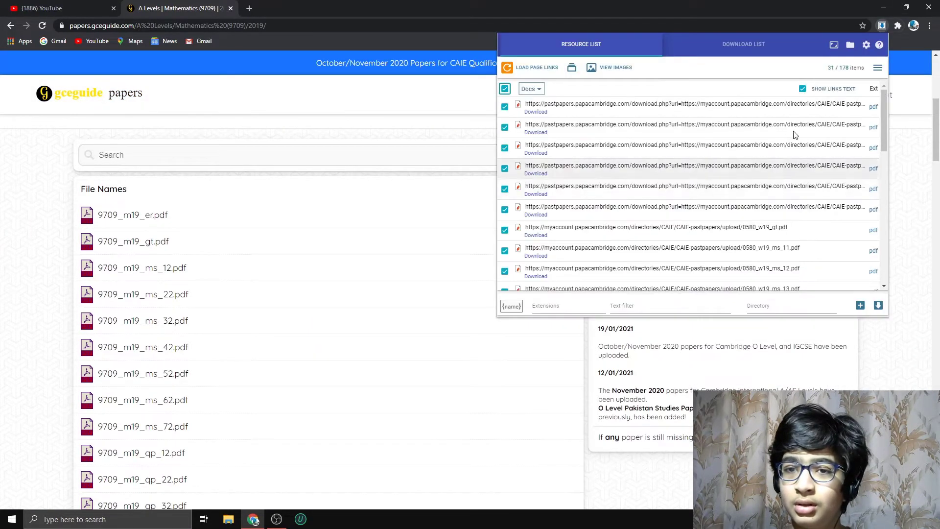
# Load page links, filter to Docs, select all and download every 2019 Mathematics PDF
pyautogui.click(535, 67)
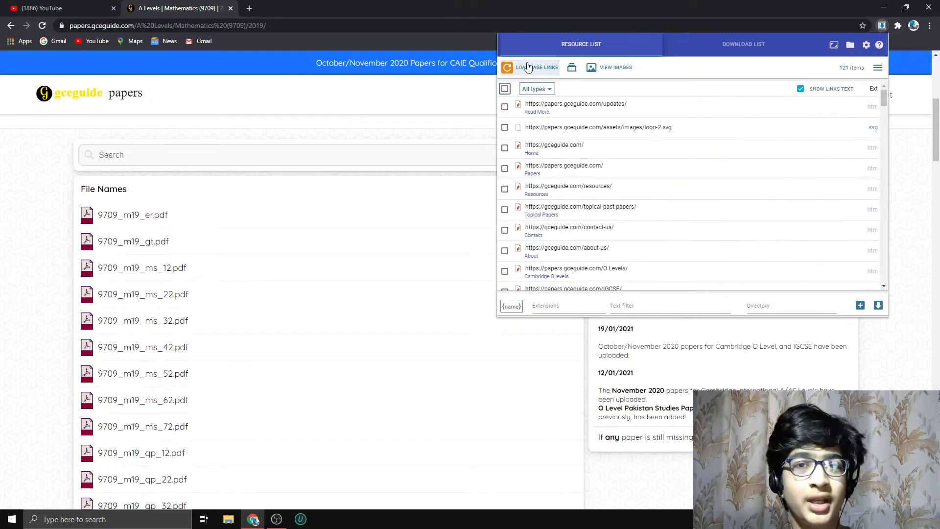
pyautogui.click(536, 88)
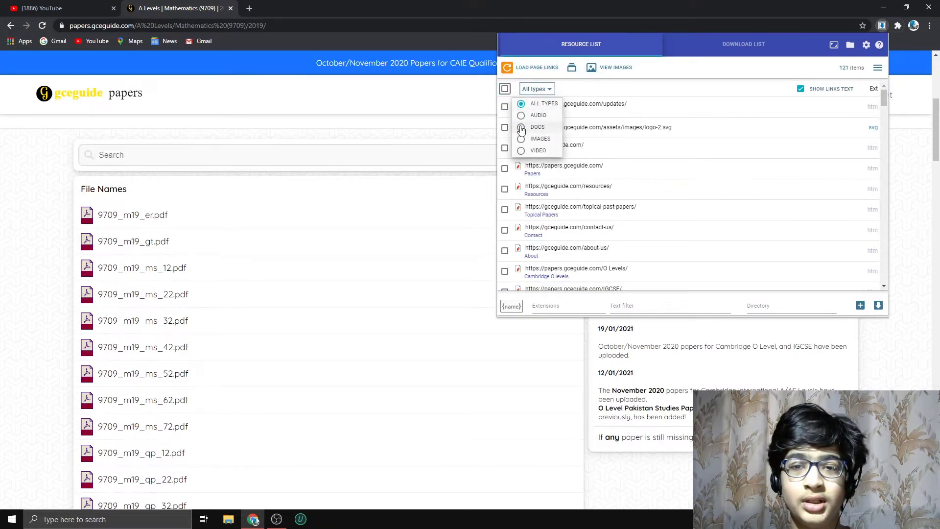
pyautogui.click(521, 126)
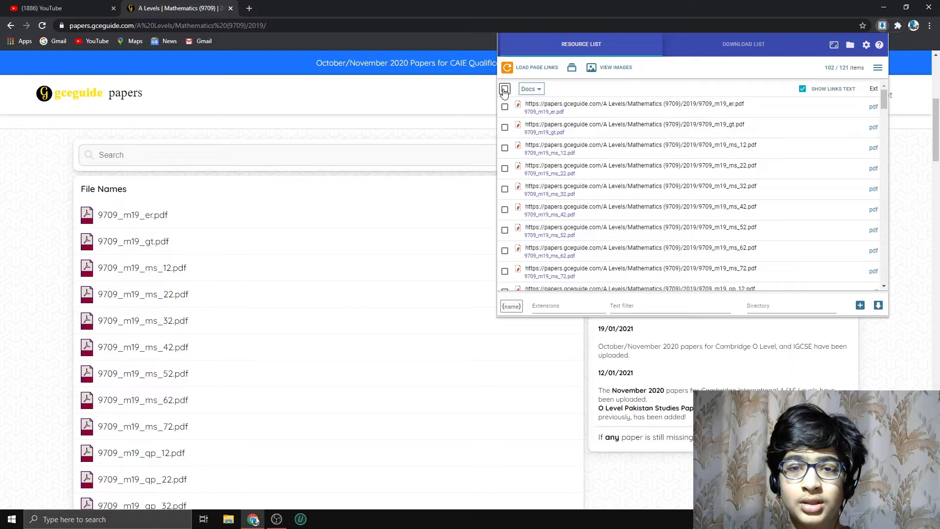
pyautogui.click(504, 88)
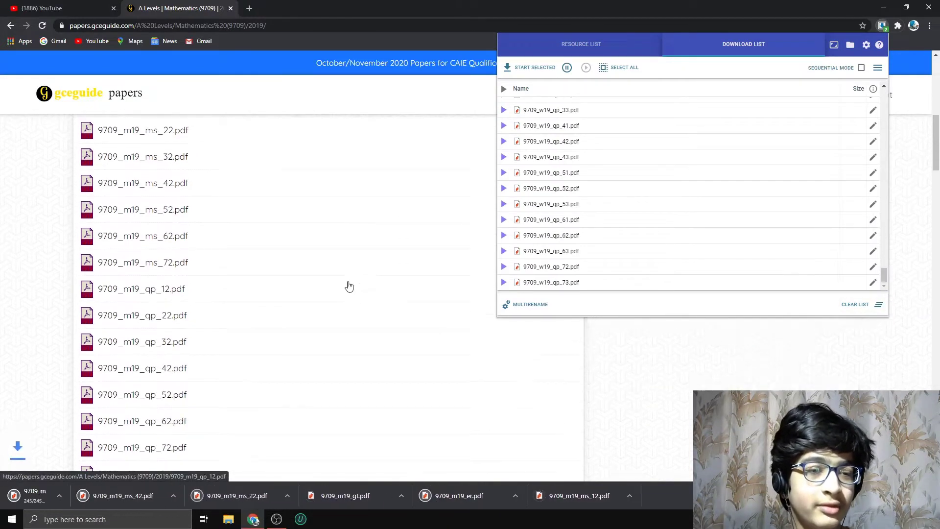
pyautogui.click(141, 289)
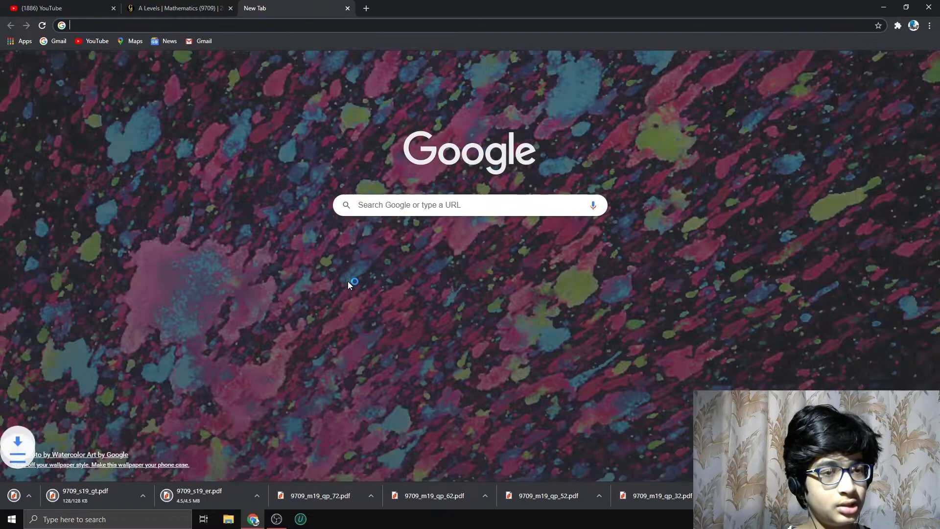
# Reach Chrome's Downloads settings via chrome://settings and start changing the save location
pyautogui.write('chrome://settings')
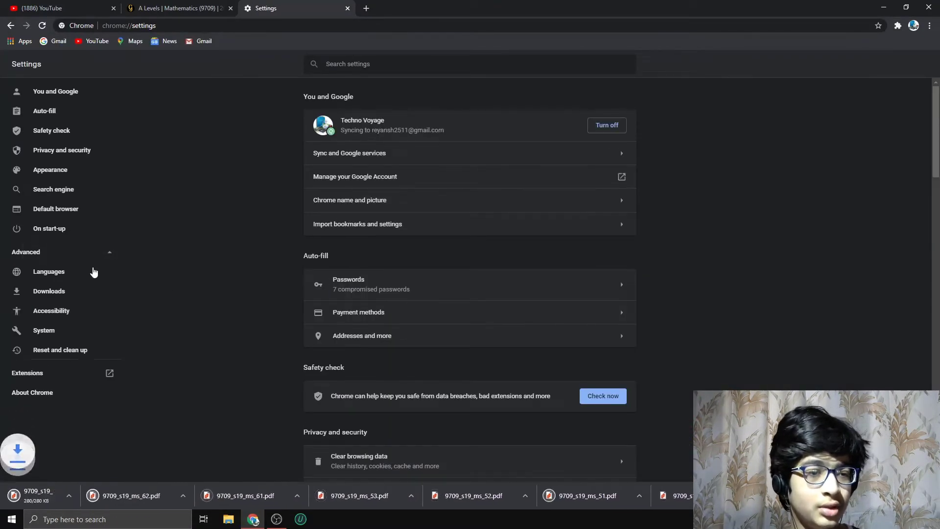
pyautogui.click(49, 291)
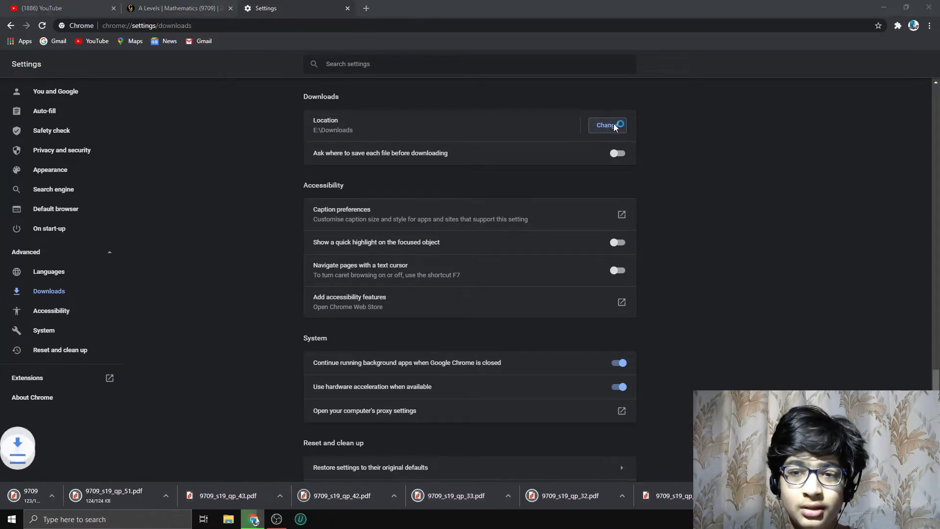
pyautogui.click(607, 125)
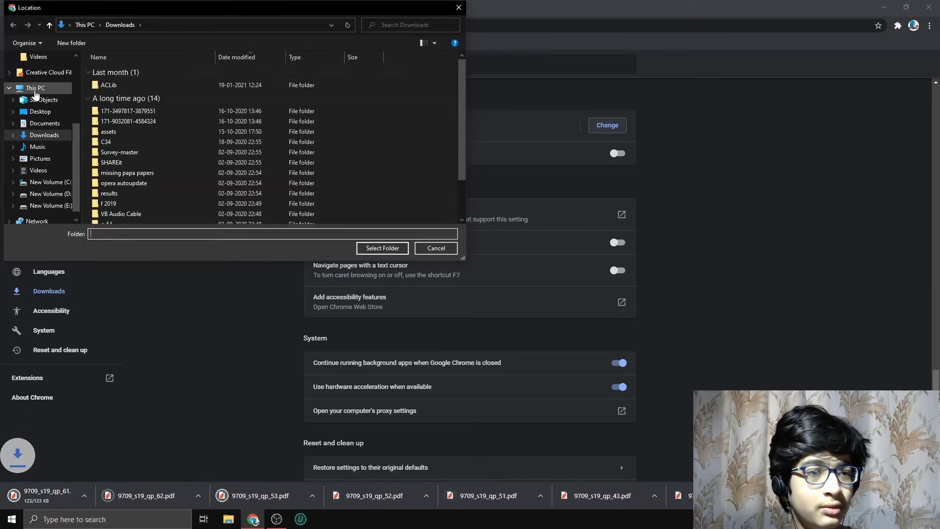
# Choose D:\A-Level Papers\Maths as the download folder and confirm
pyautogui.click(51, 193)
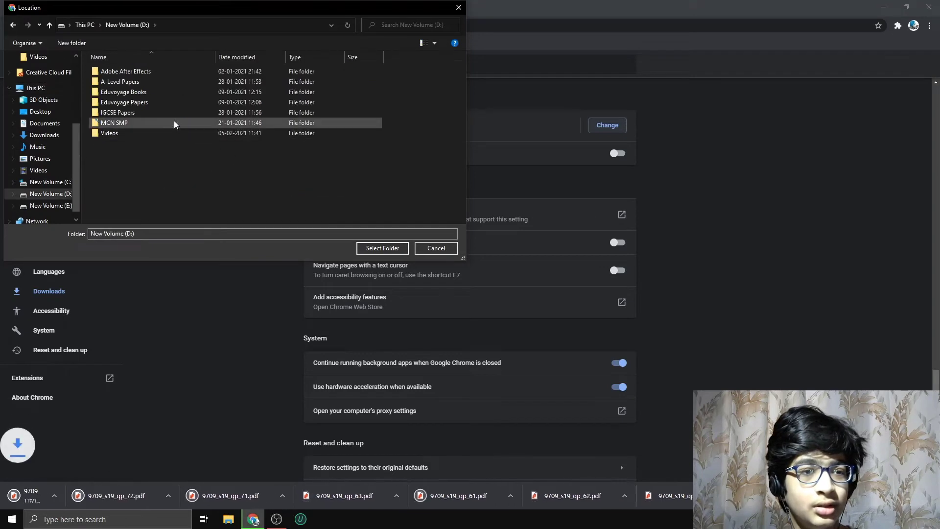
pyautogui.doubleClick(121, 81)
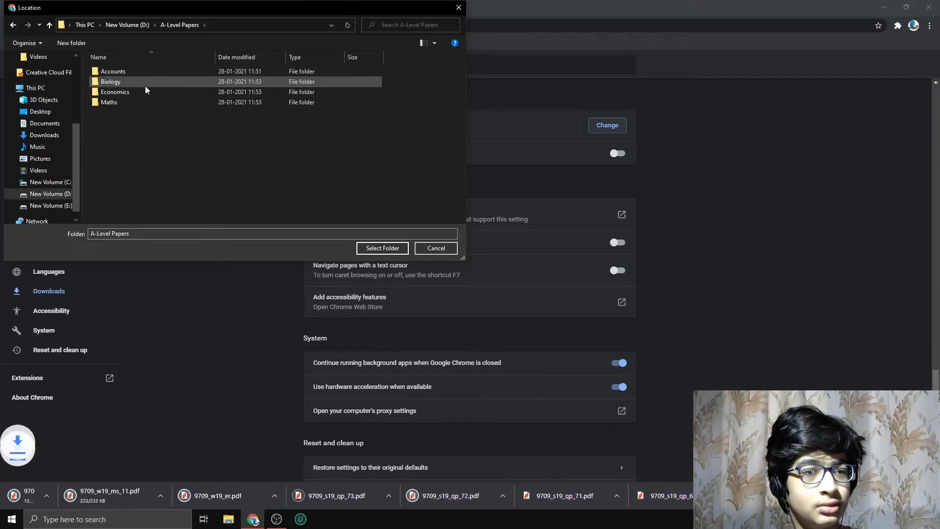
pyautogui.click(108, 102)
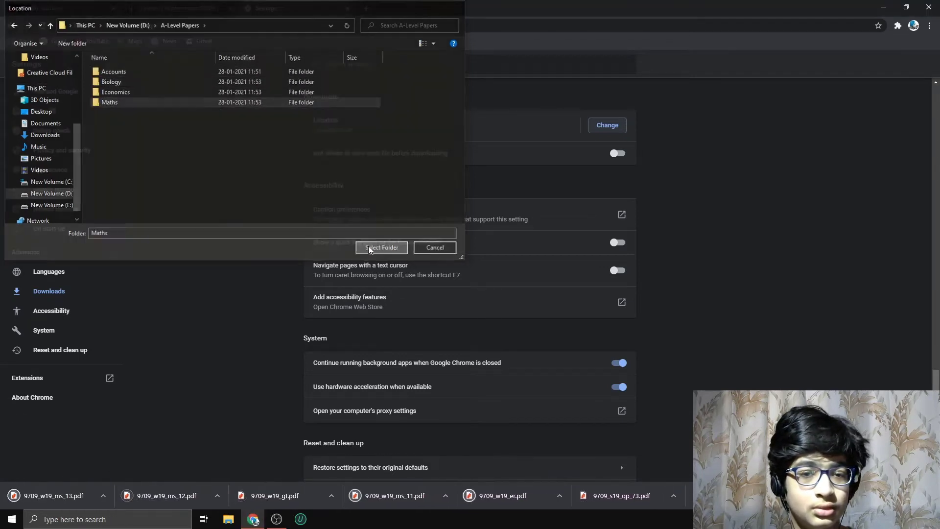
pyautogui.click(382, 246)
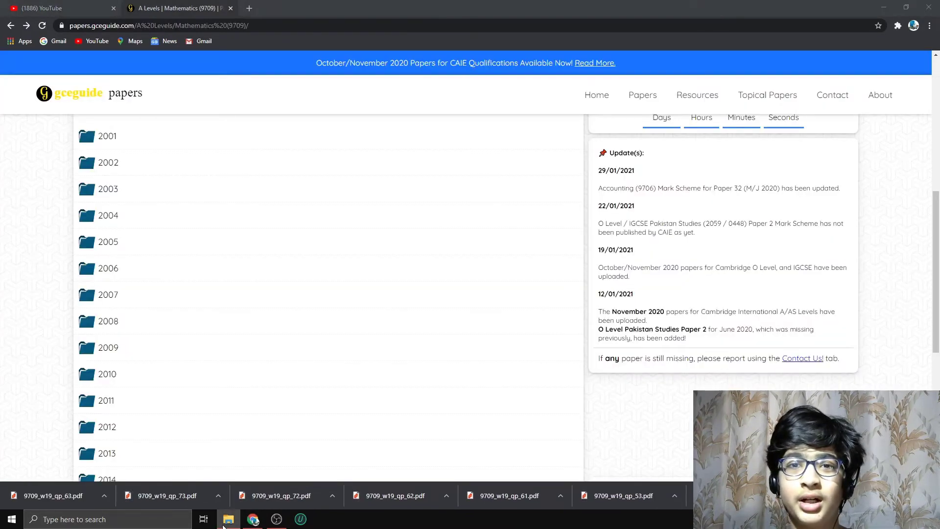
pyautogui.click(228, 519)
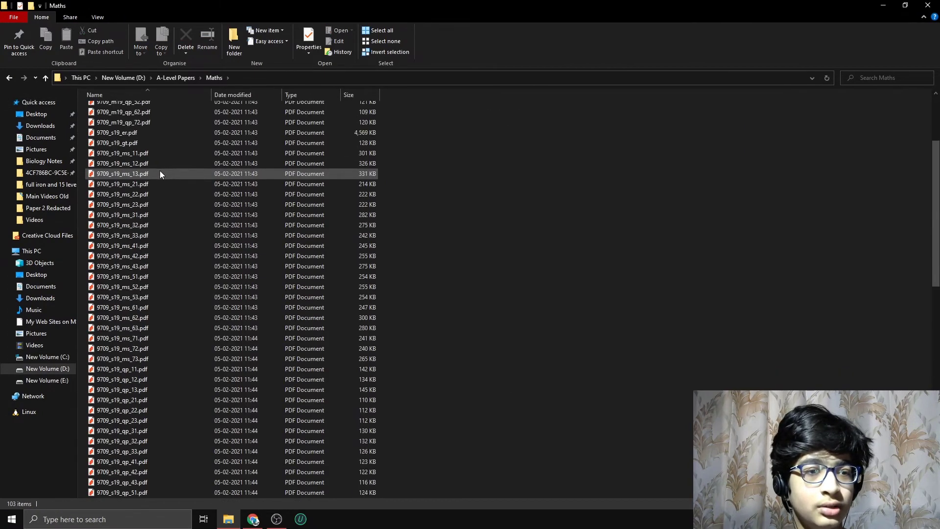
pyautogui.scroll(-3)
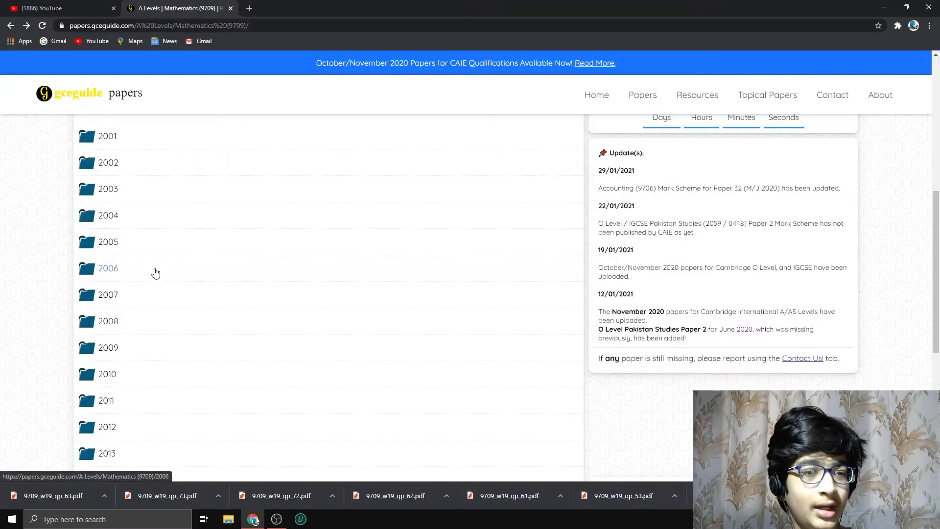
# Open the 2001 folder in a new tab and download its eight Mathematics documents
pyautogui.rightClick(107, 332)
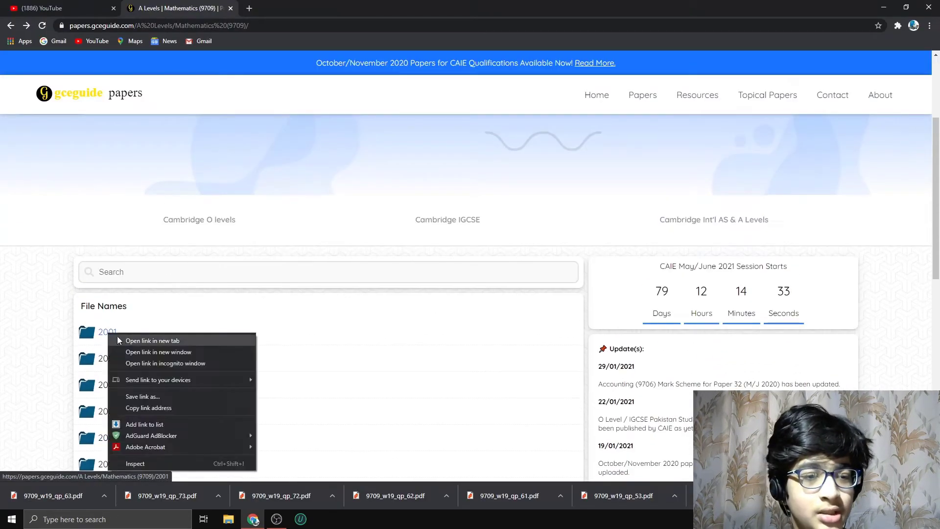
pyautogui.click(152, 341)
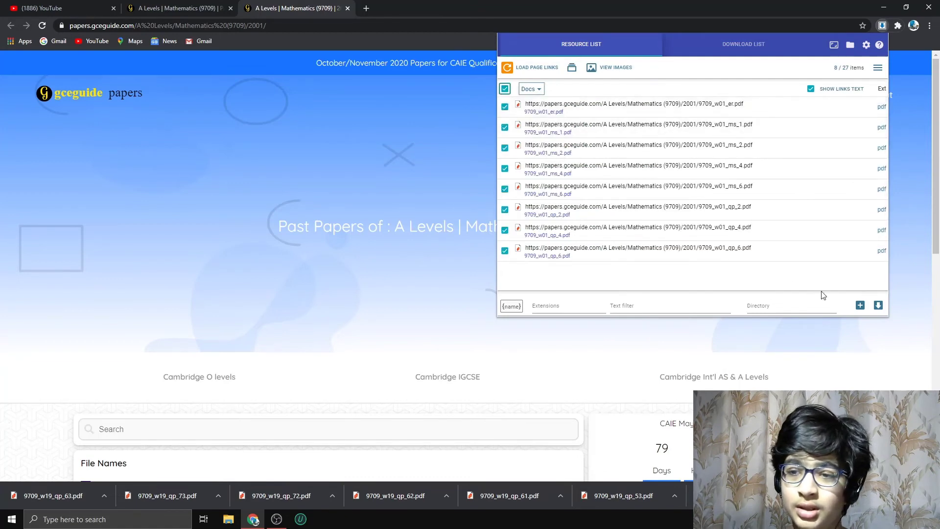
pyautogui.click(742, 45)
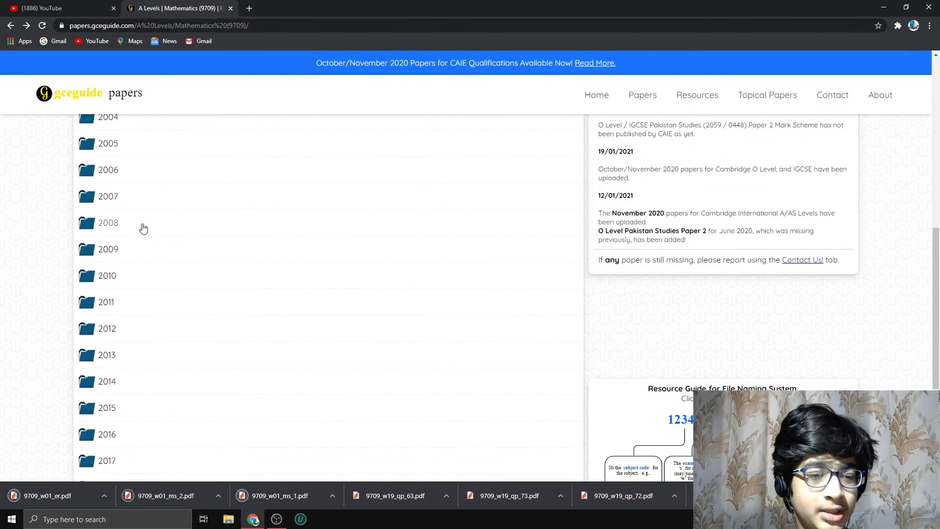
pyautogui.scroll(-3)
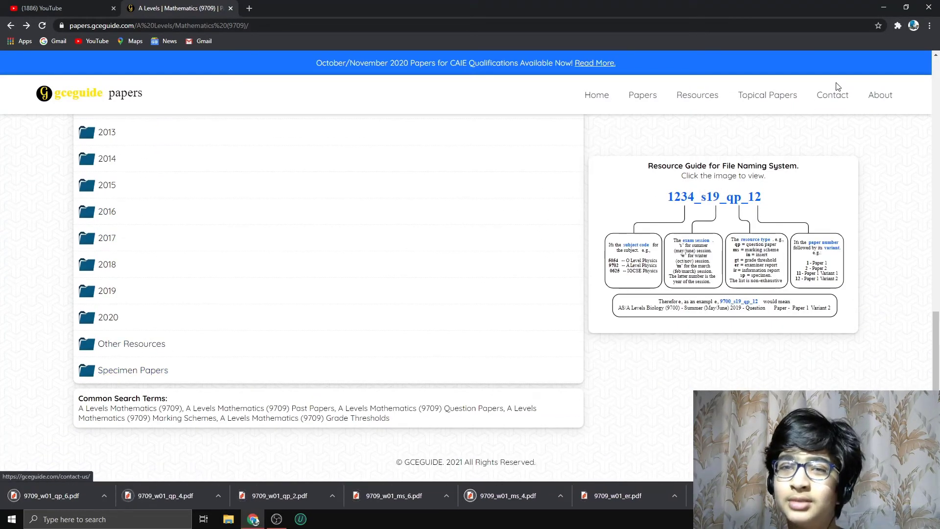
pyautogui.moveTo(847, 46)
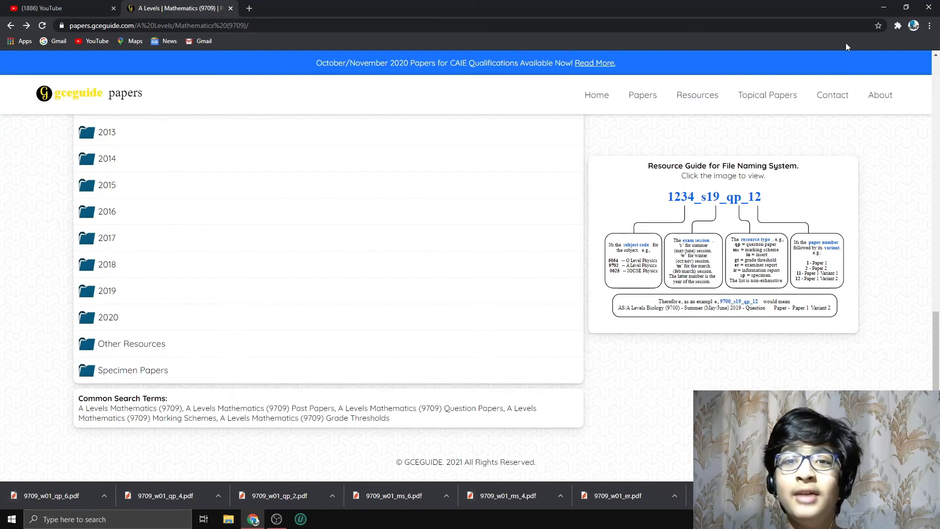